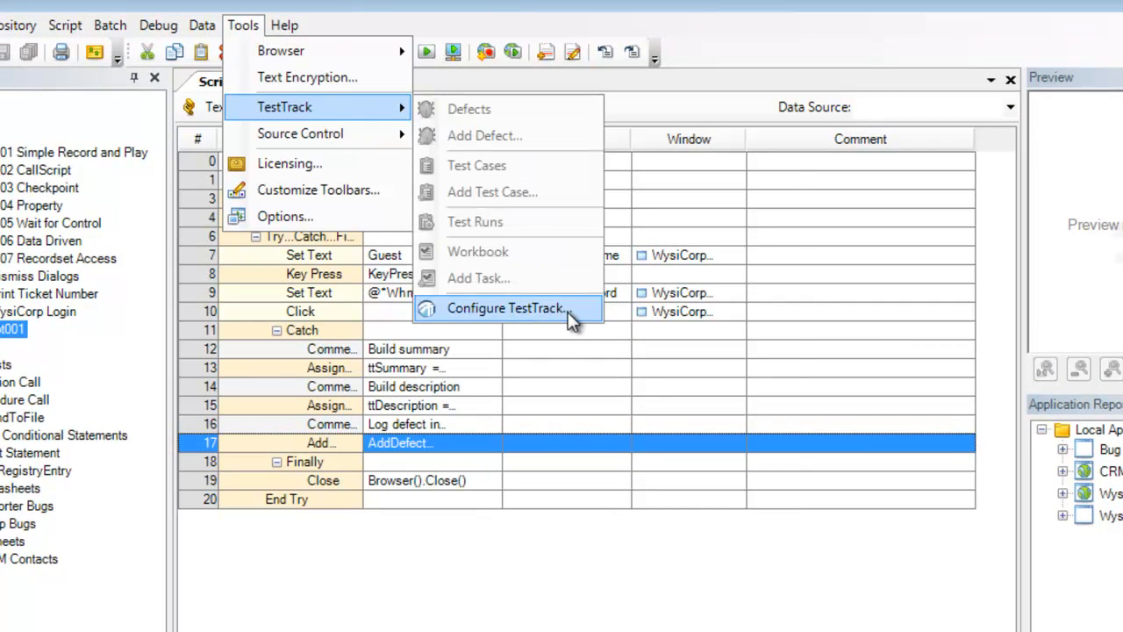
- Enable TestTrack in the SampleScripts properties and start configuring the connection
left_click(505, 307)
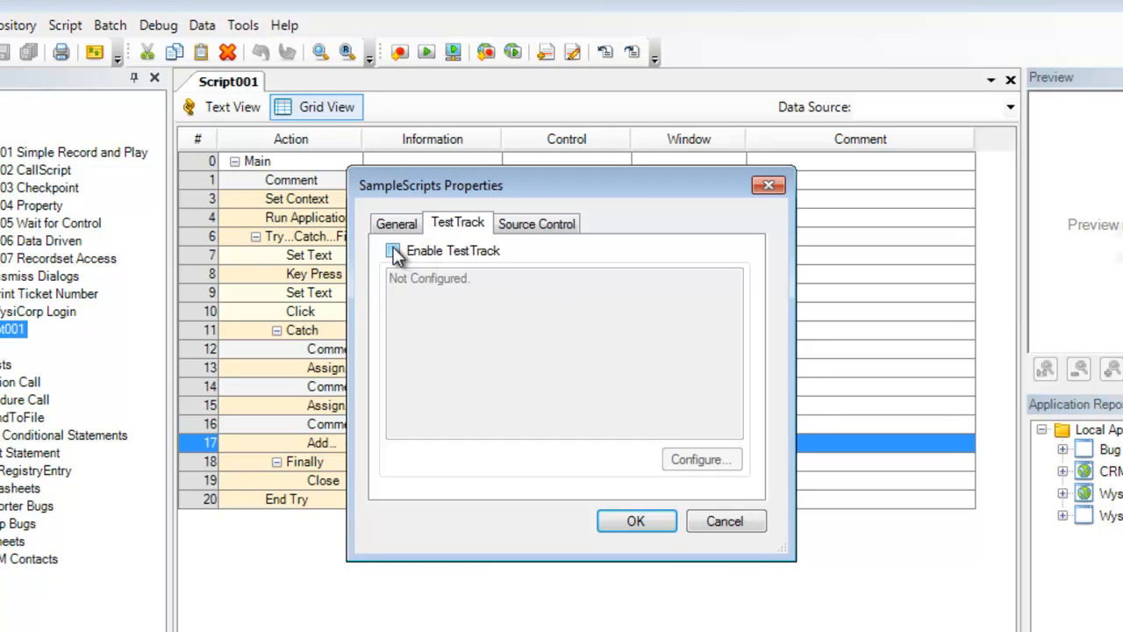
left_click(393, 249)
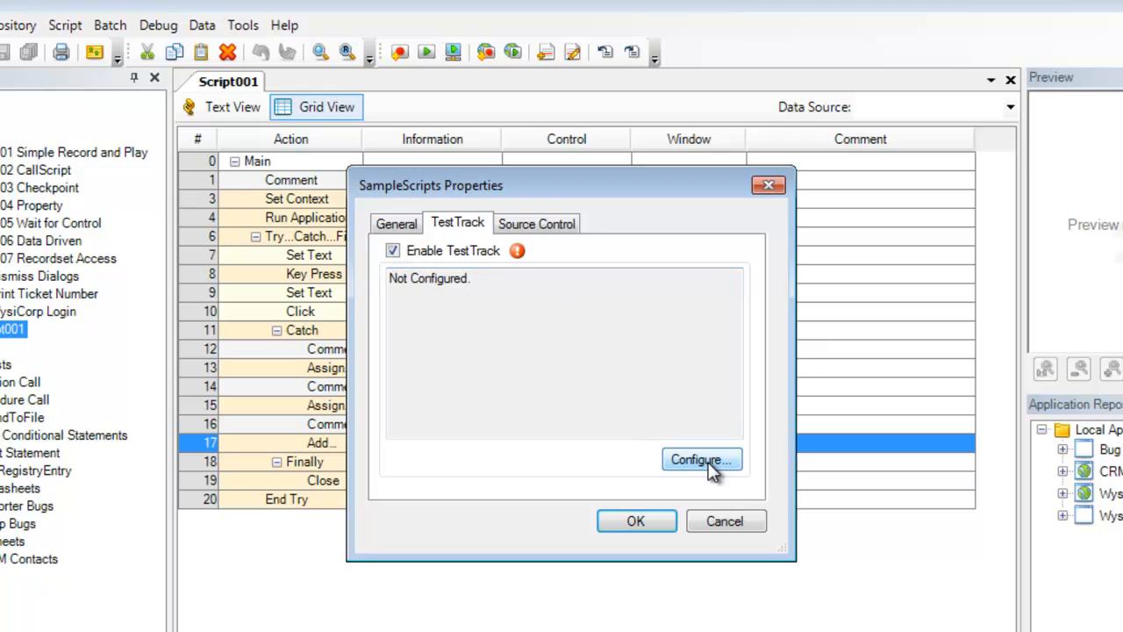
left_click(702, 460)
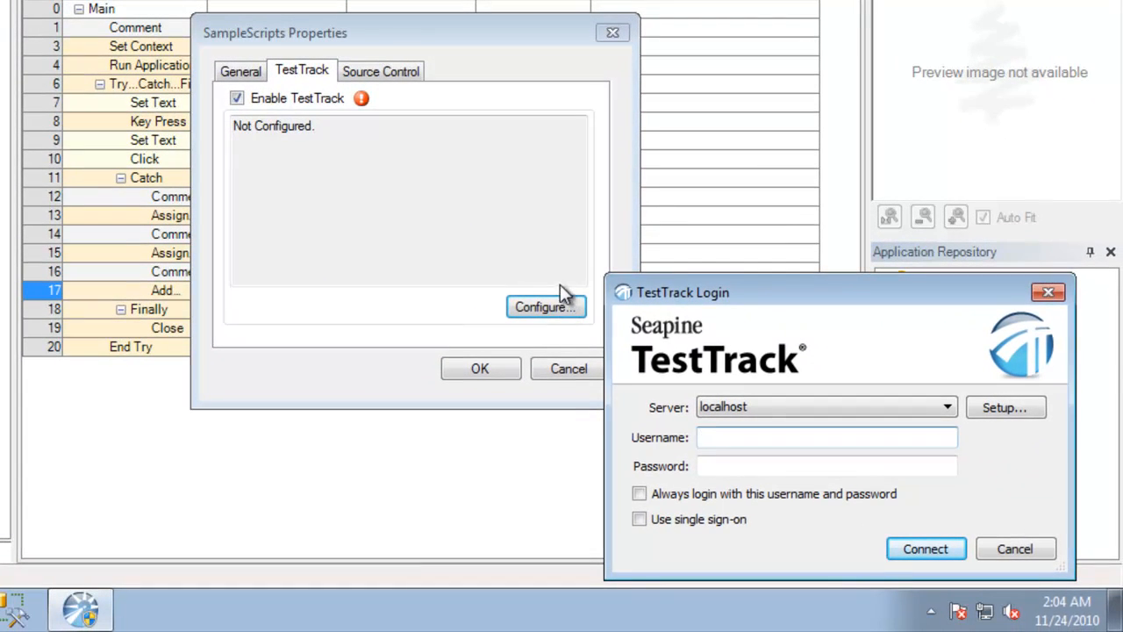
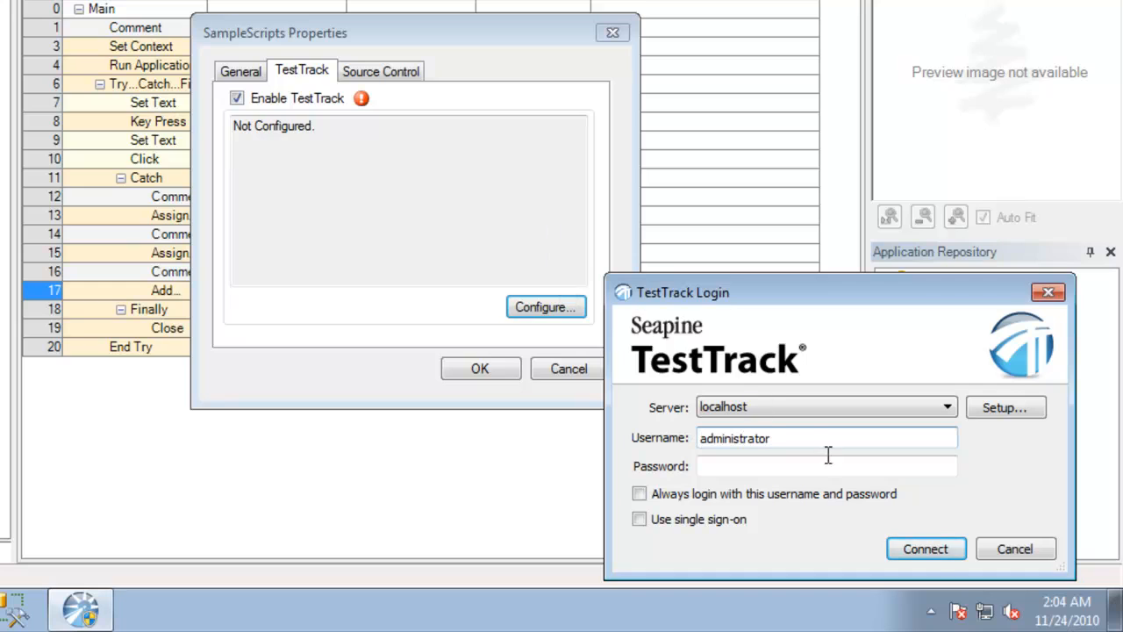
- Log in as 'admin', connect to Sample Project on localhost, and accept the properties
left_click(924, 547)
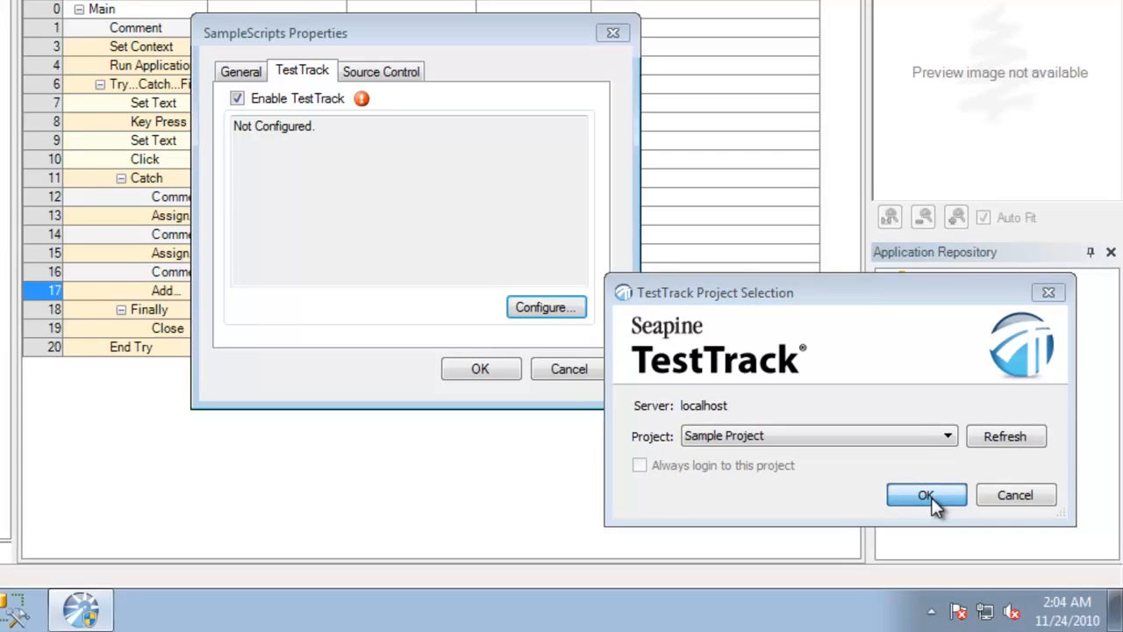
left_click(926, 495)
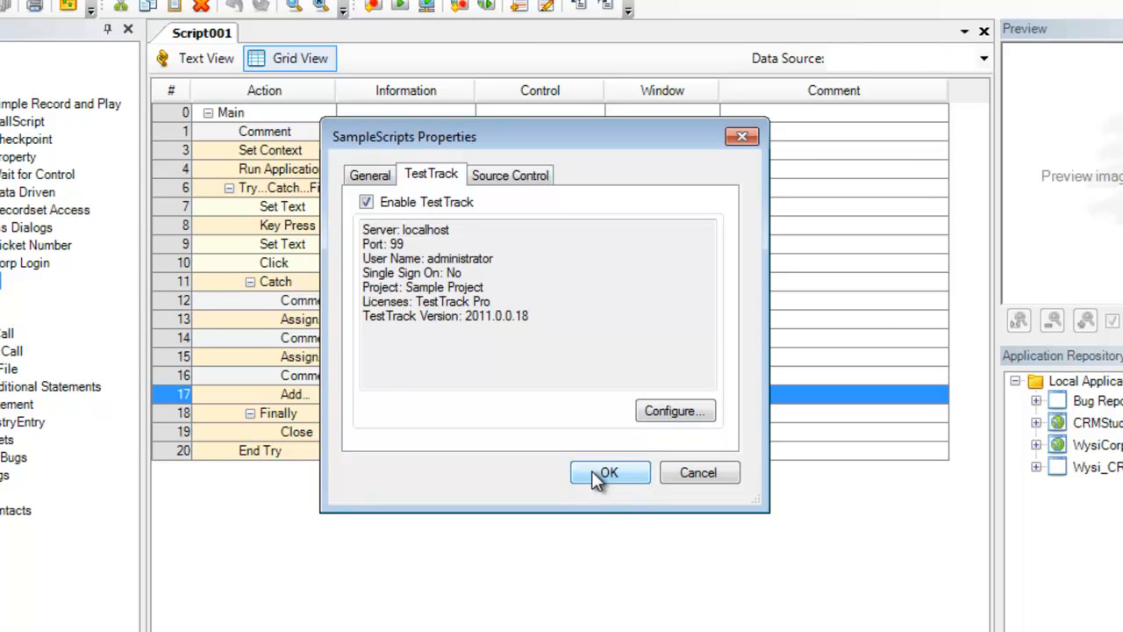
left_click(609, 472)
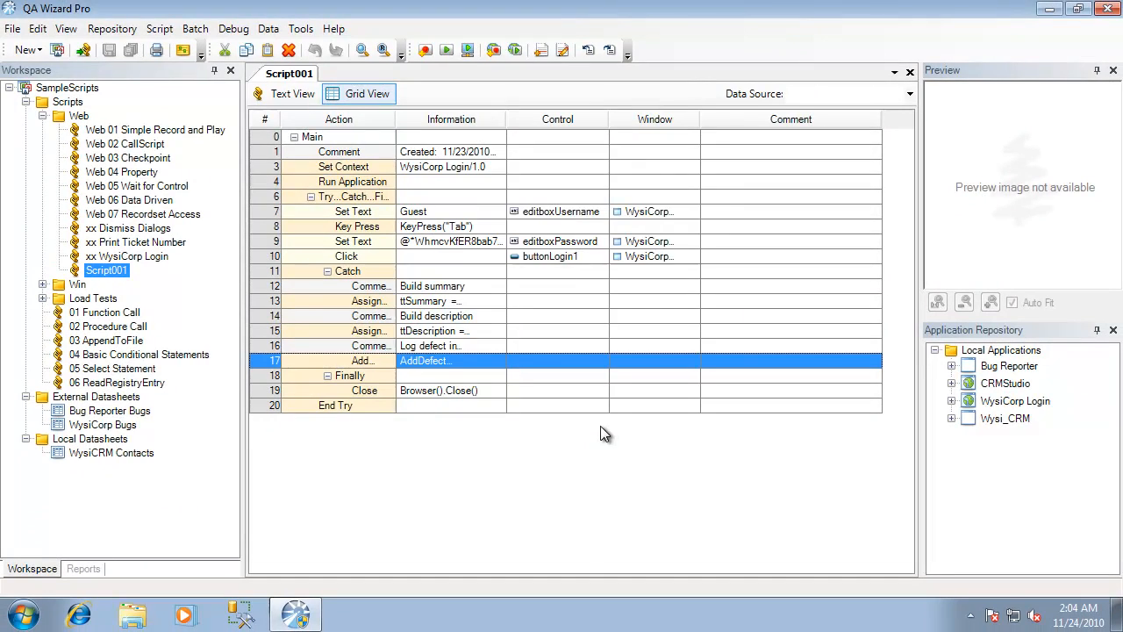
- Show the TestTrack Defects pane for Sample Project beneath the script grid via Tools > TestTrack
left_click(300, 28)
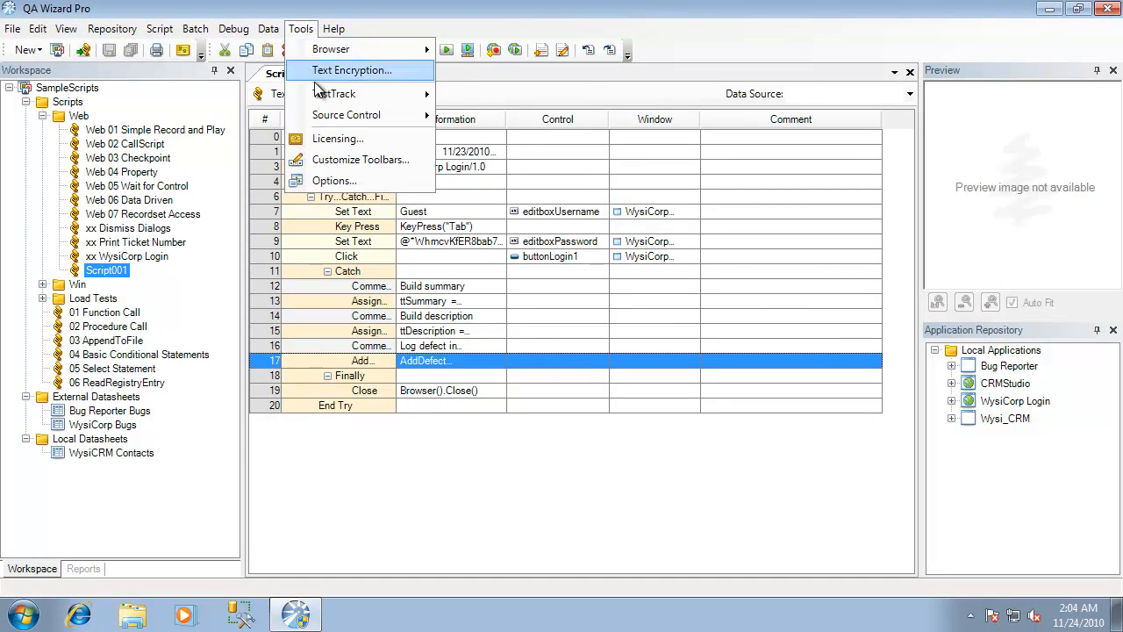
mouse_move(333, 95)
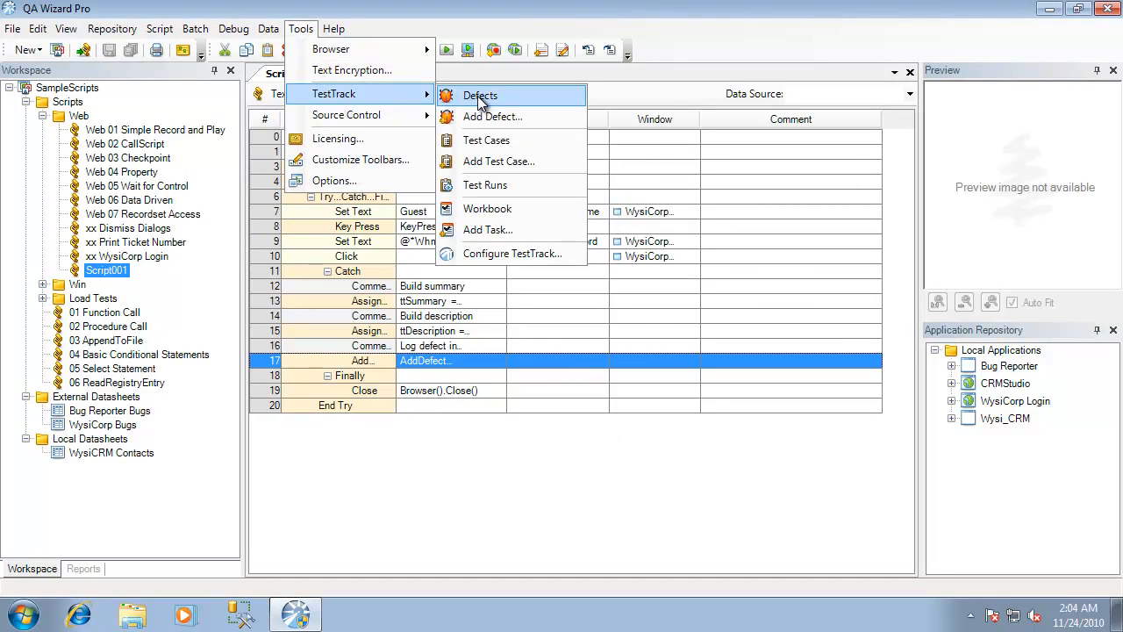
left_click(481, 94)
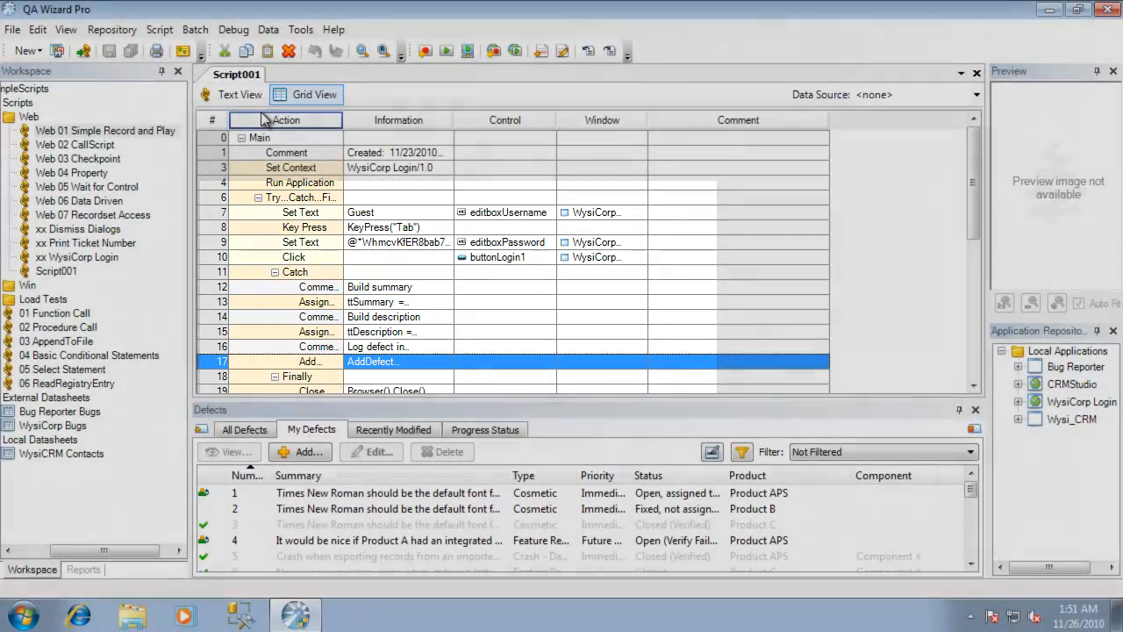
left_click(239, 94)
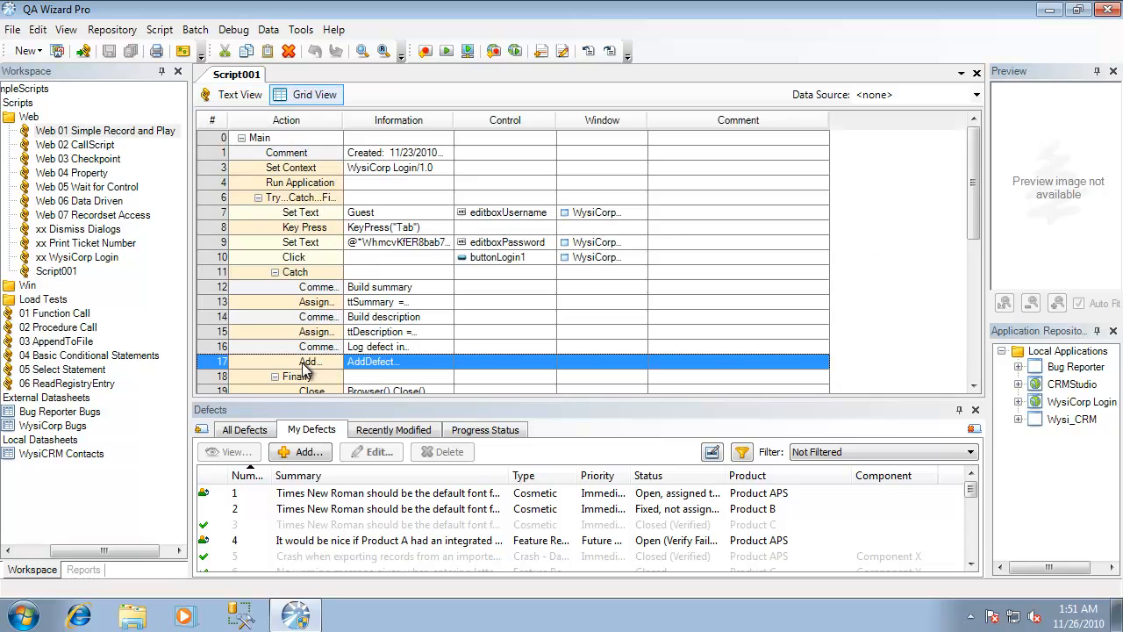
right_click(307, 361)
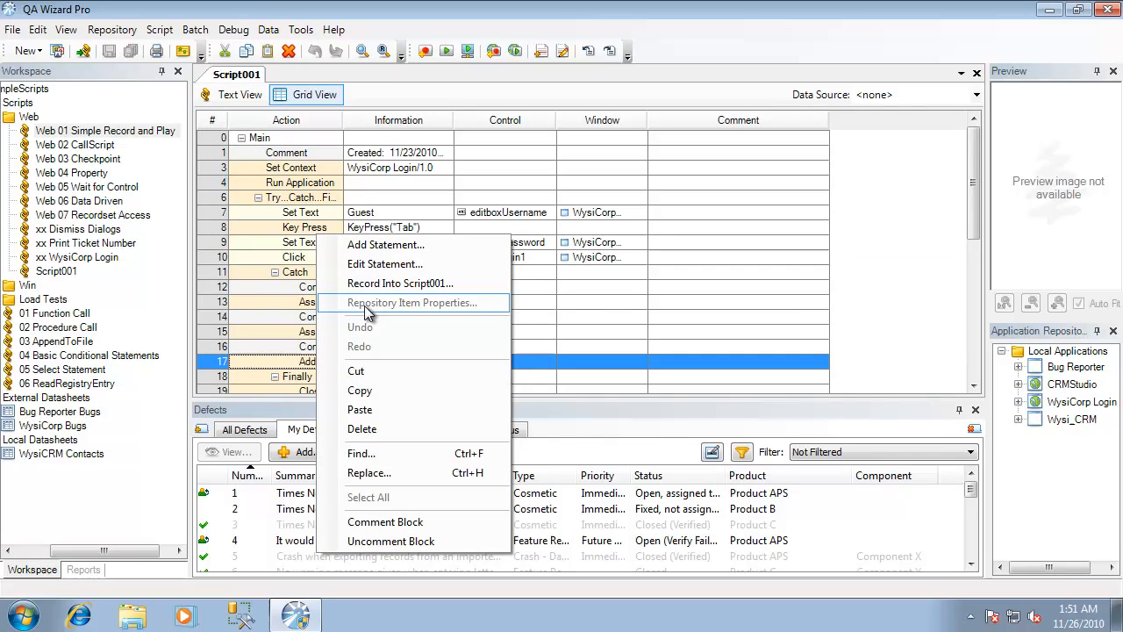
left_click(385, 263)
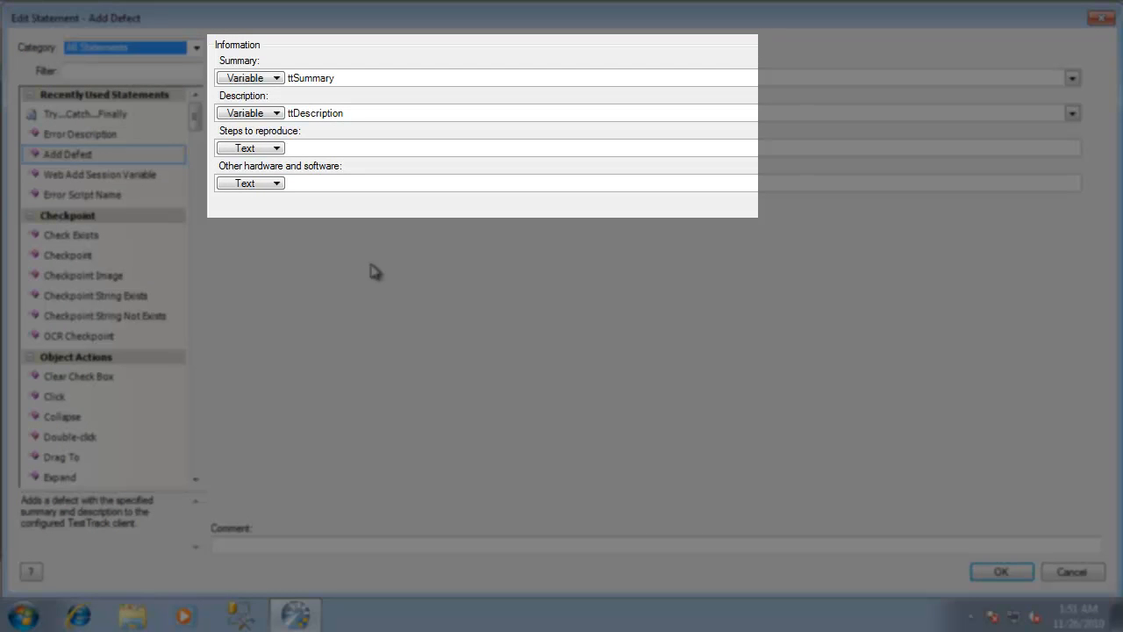
left_click(1072, 572)
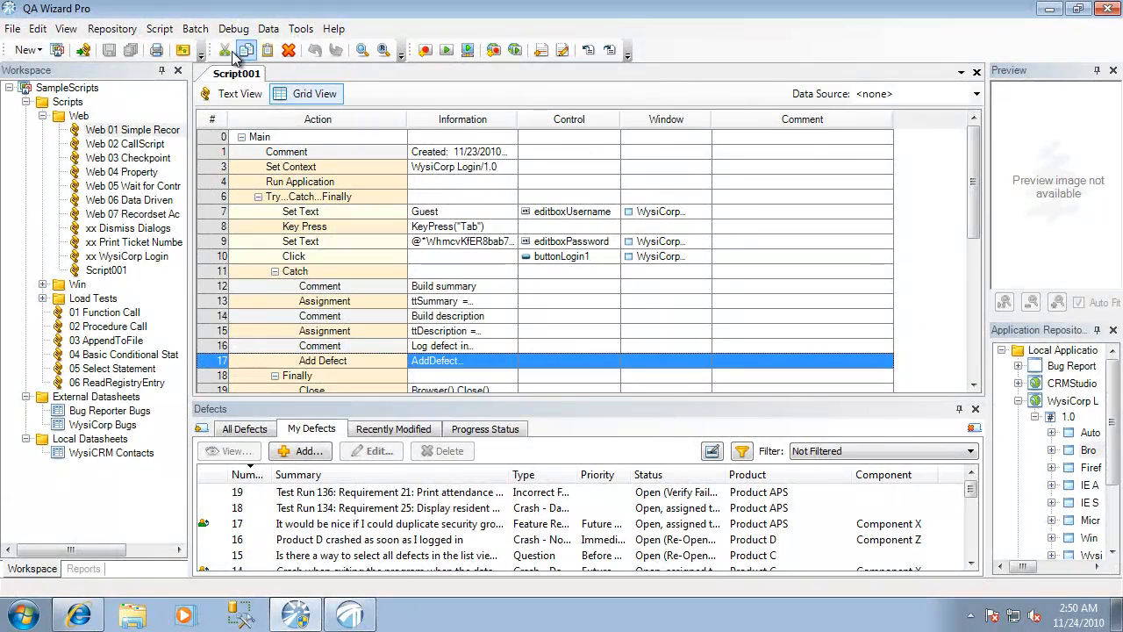
left_click(158, 28)
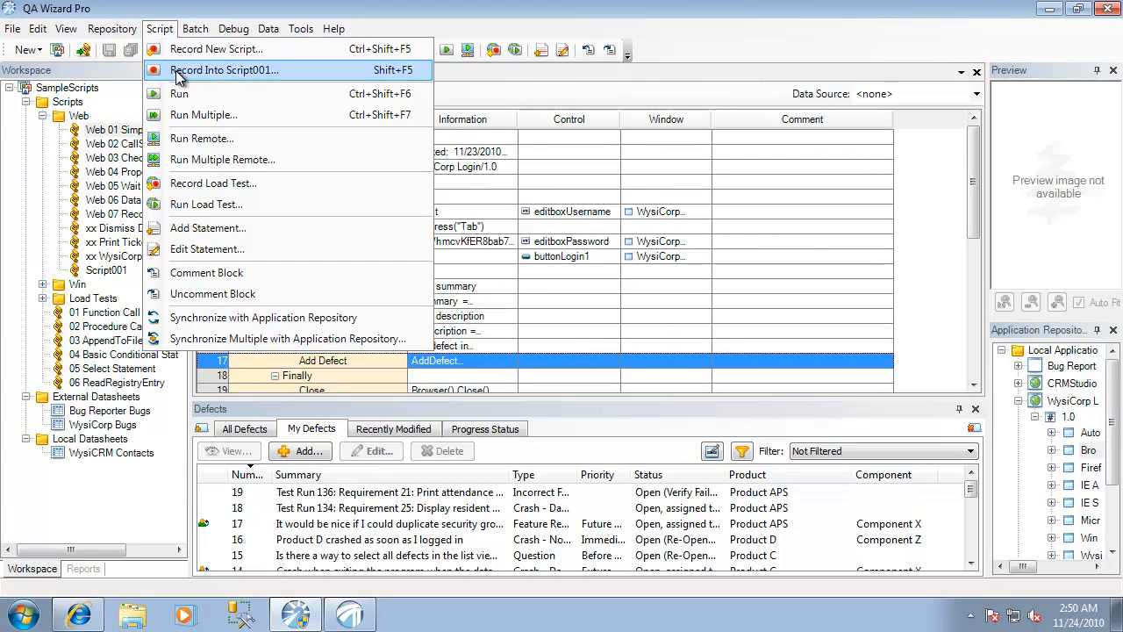
left_click(179, 93)
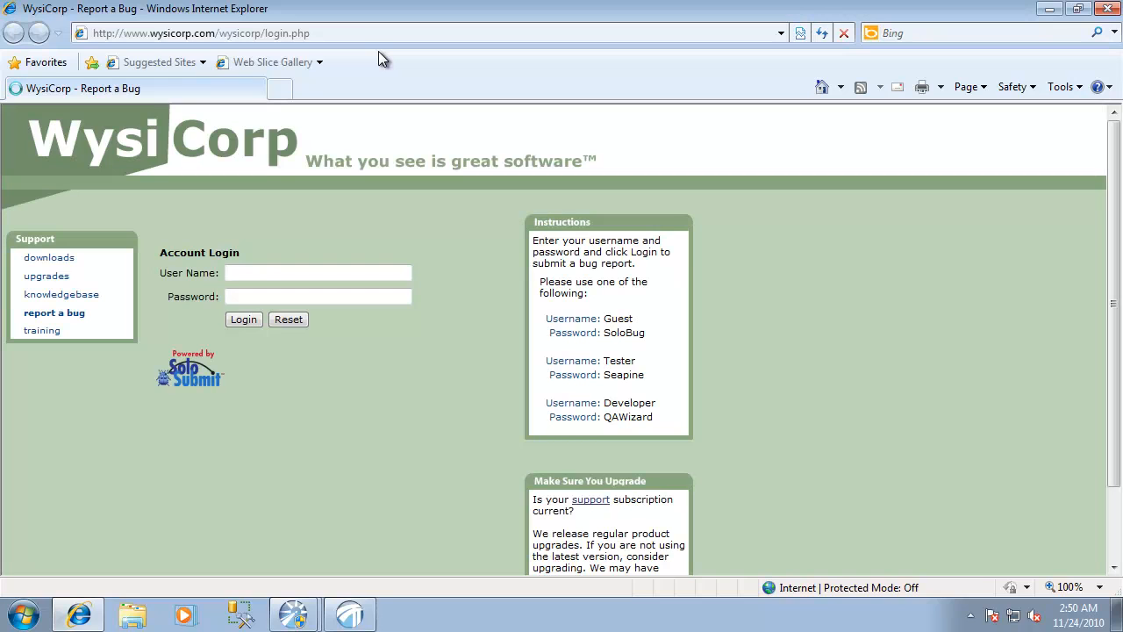
type("Guest")
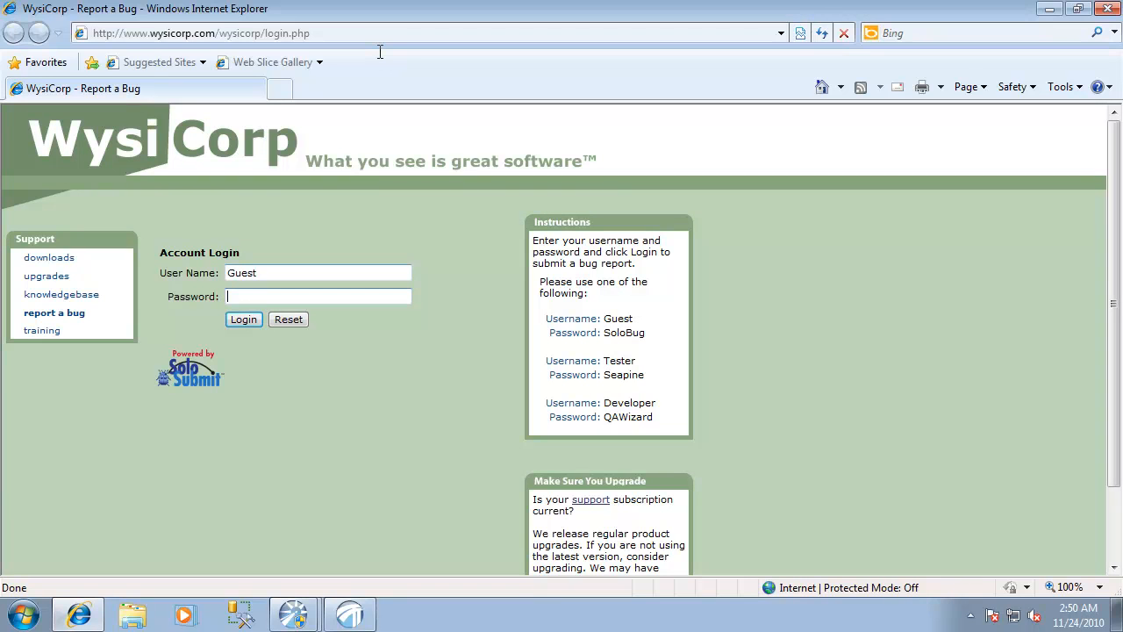
type("SoloBug")
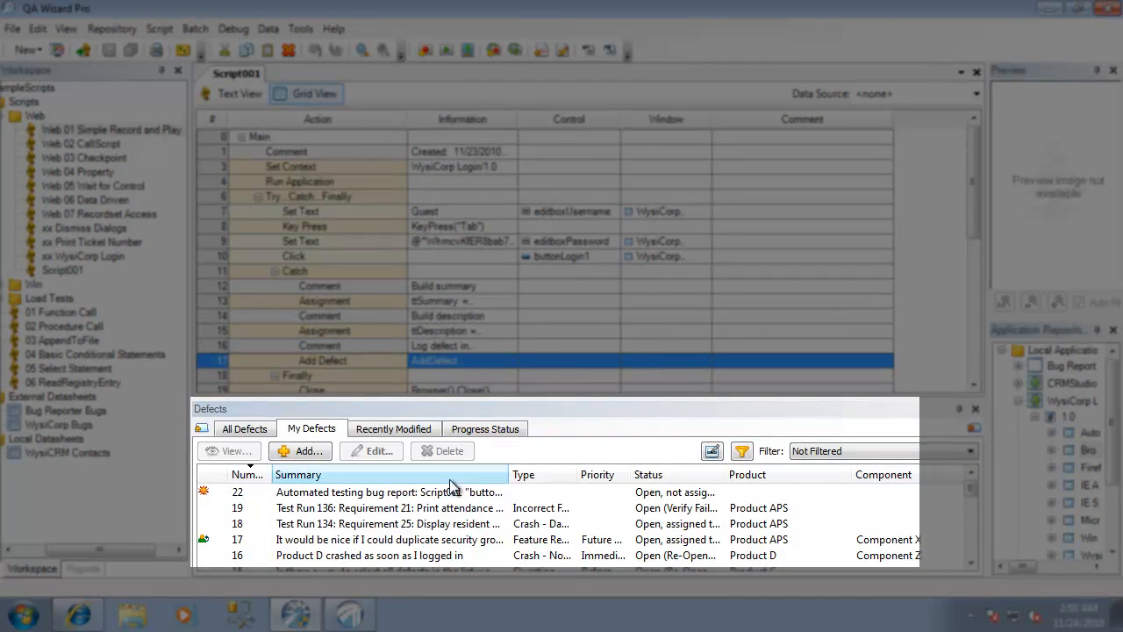
- View defect 22's Detail tab showing 'buttonLogin1' not defined, from Script001 line 10
left_click(389, 492)
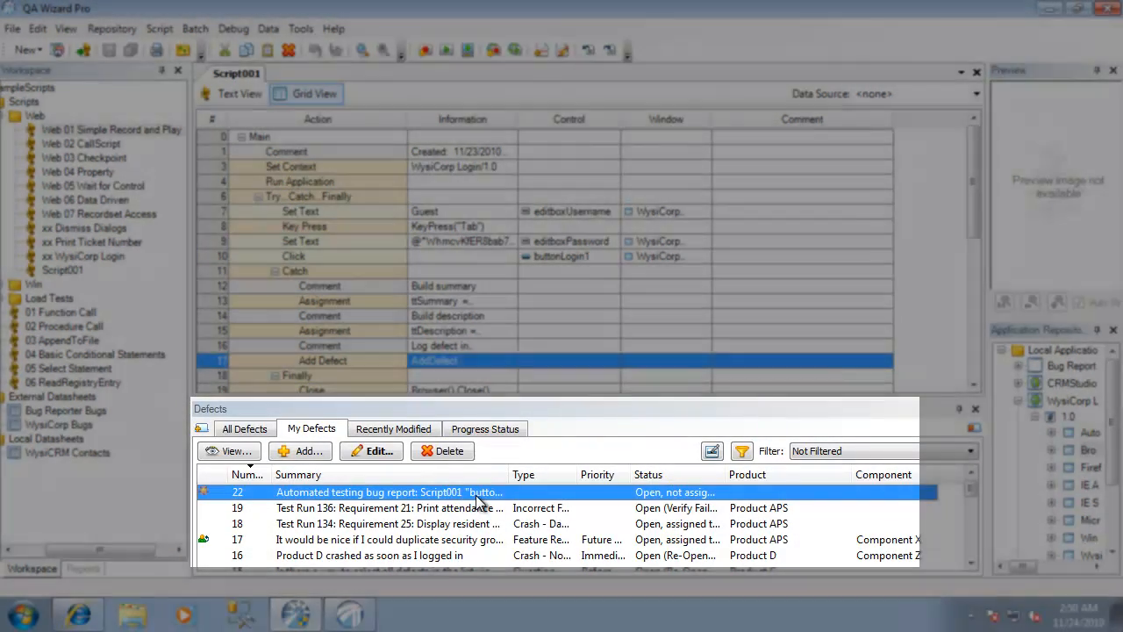
left_click(372, 451)
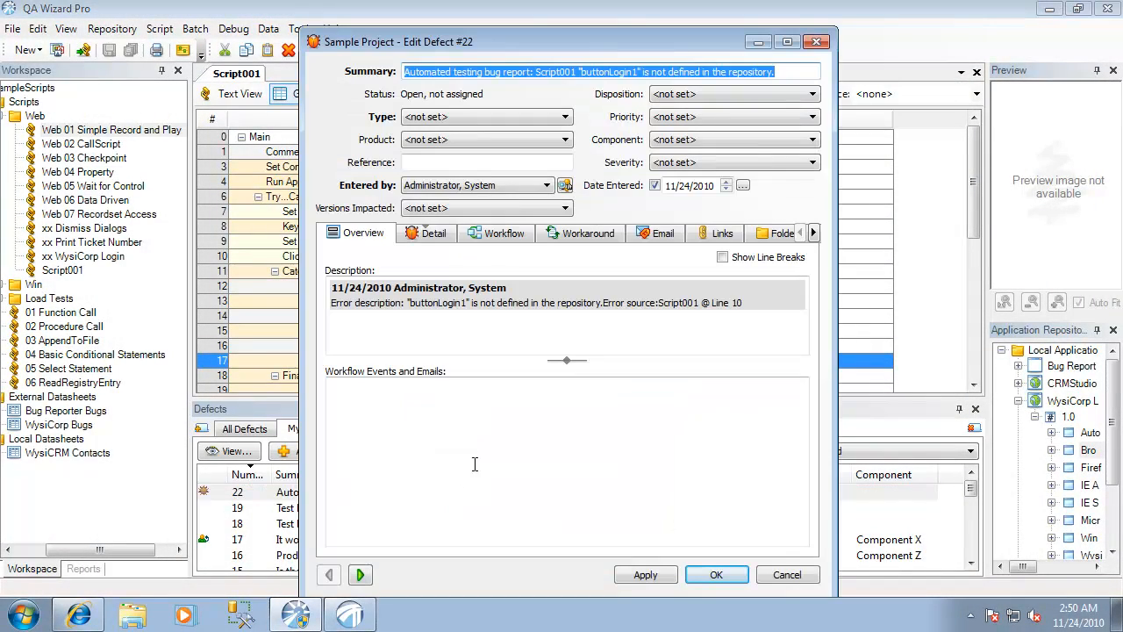
left_click(434, 232)
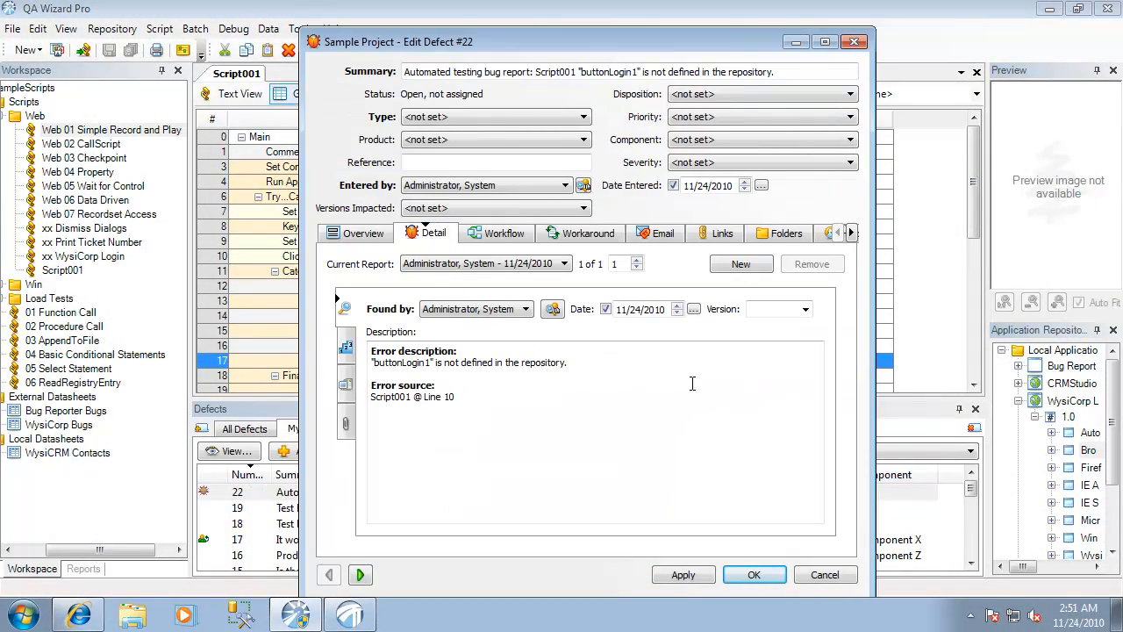